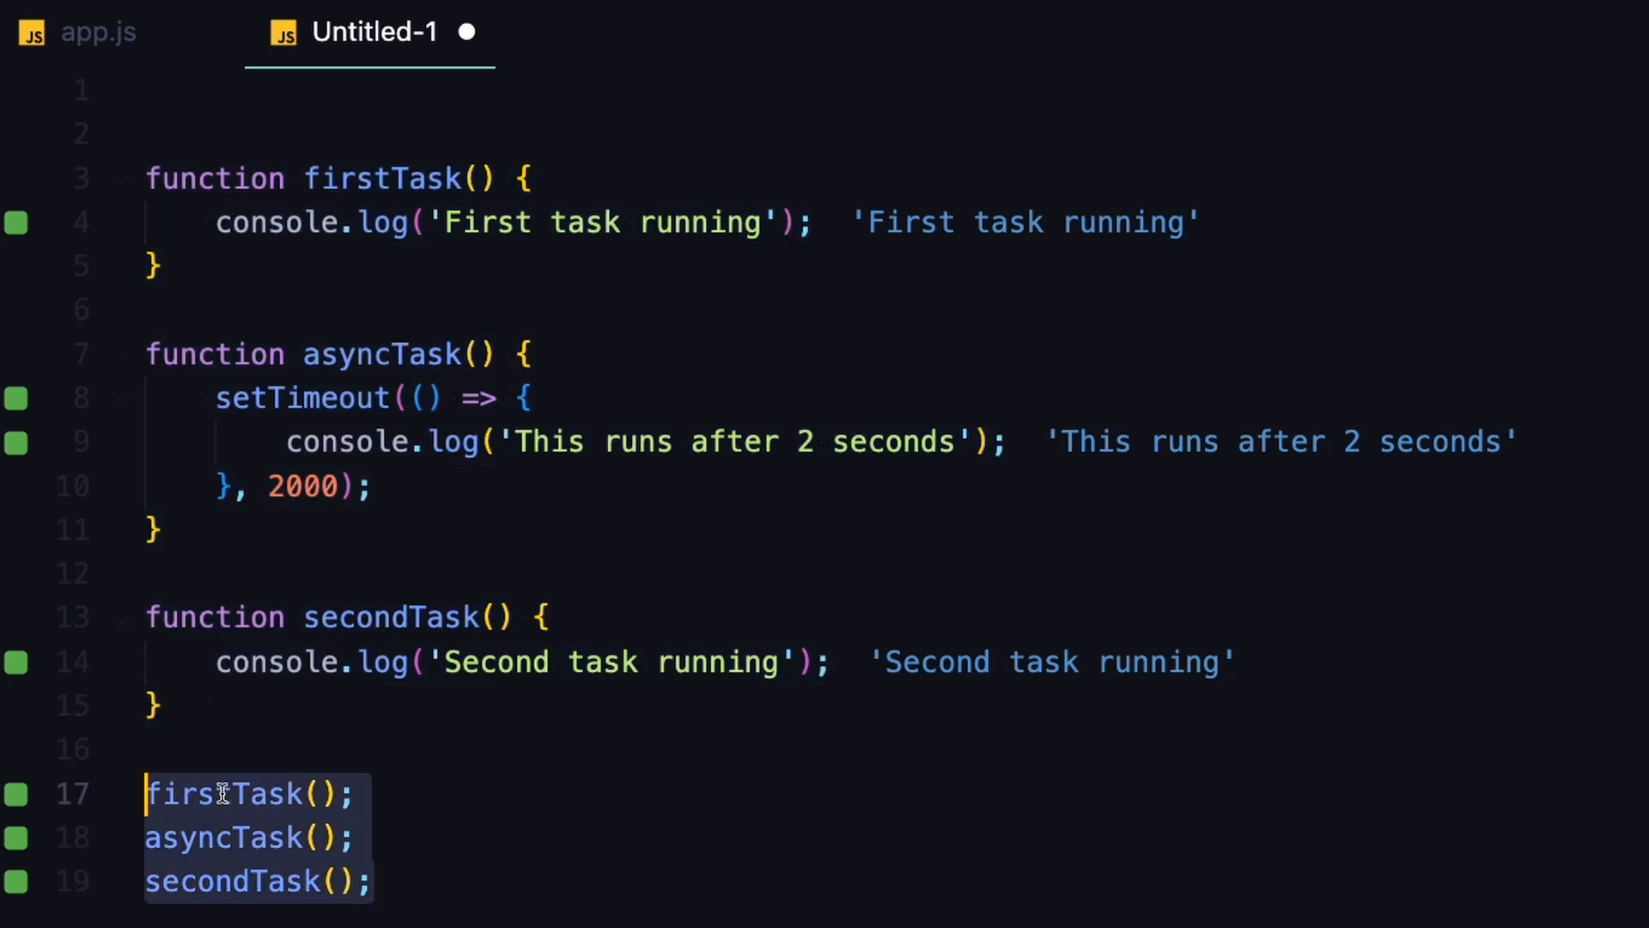
Review the firstTask and secondTask calls and the delayed log message in asyncTask
{"action": "left_click", "coordinate": [218, 794]}
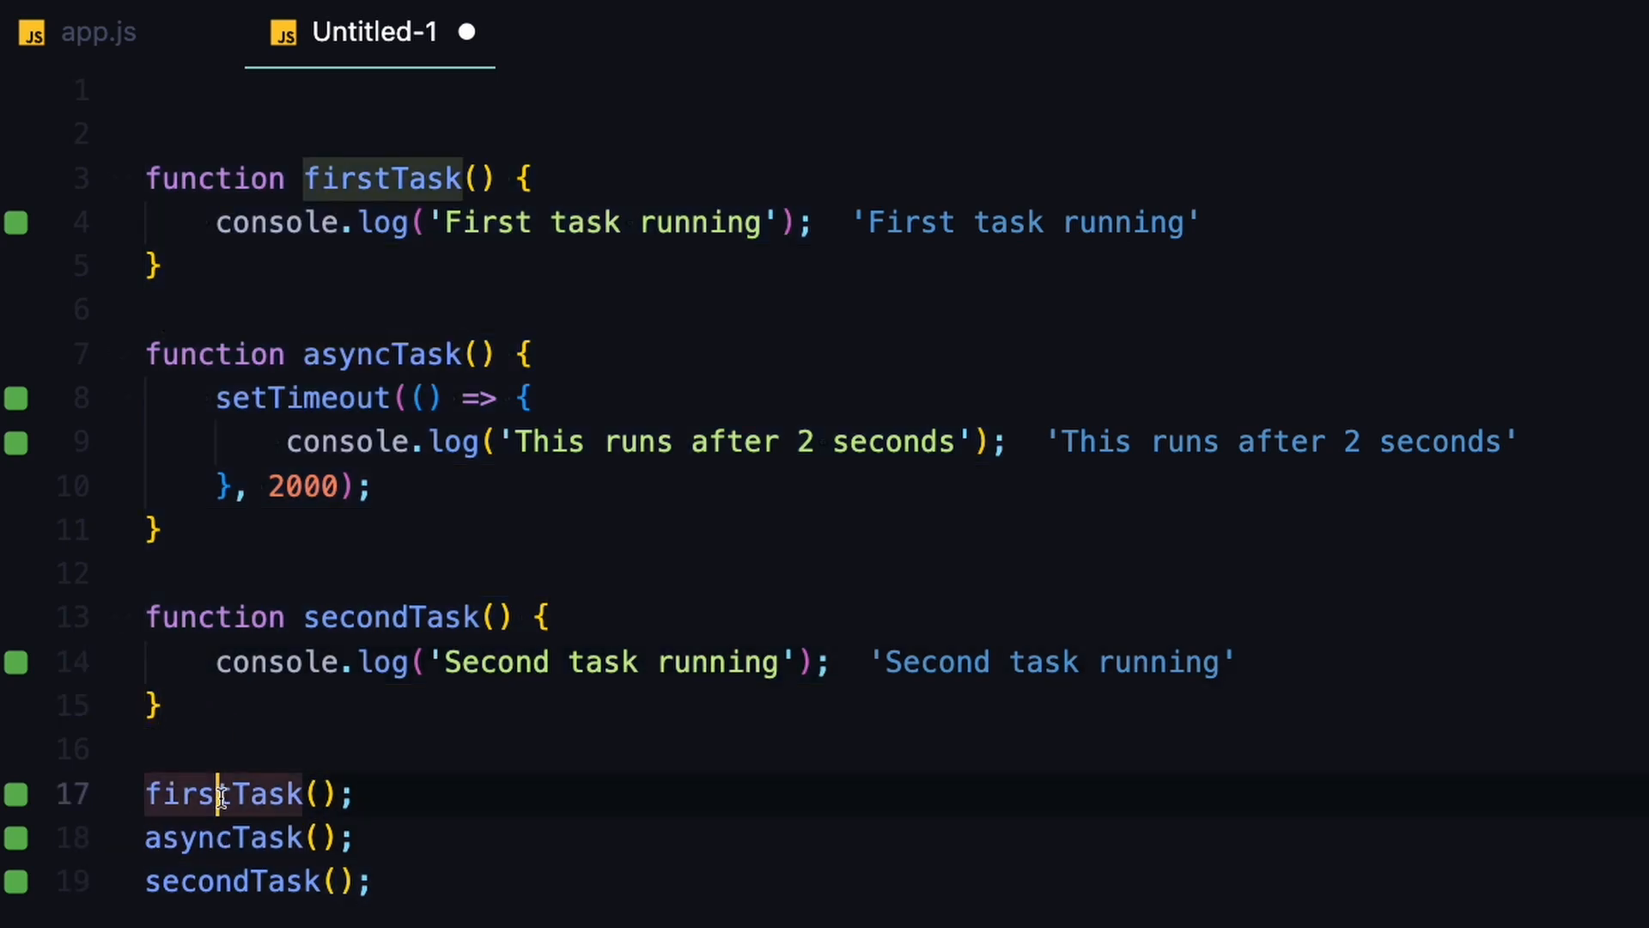
{"action": "left_click", "coordinate": [227, 837]}
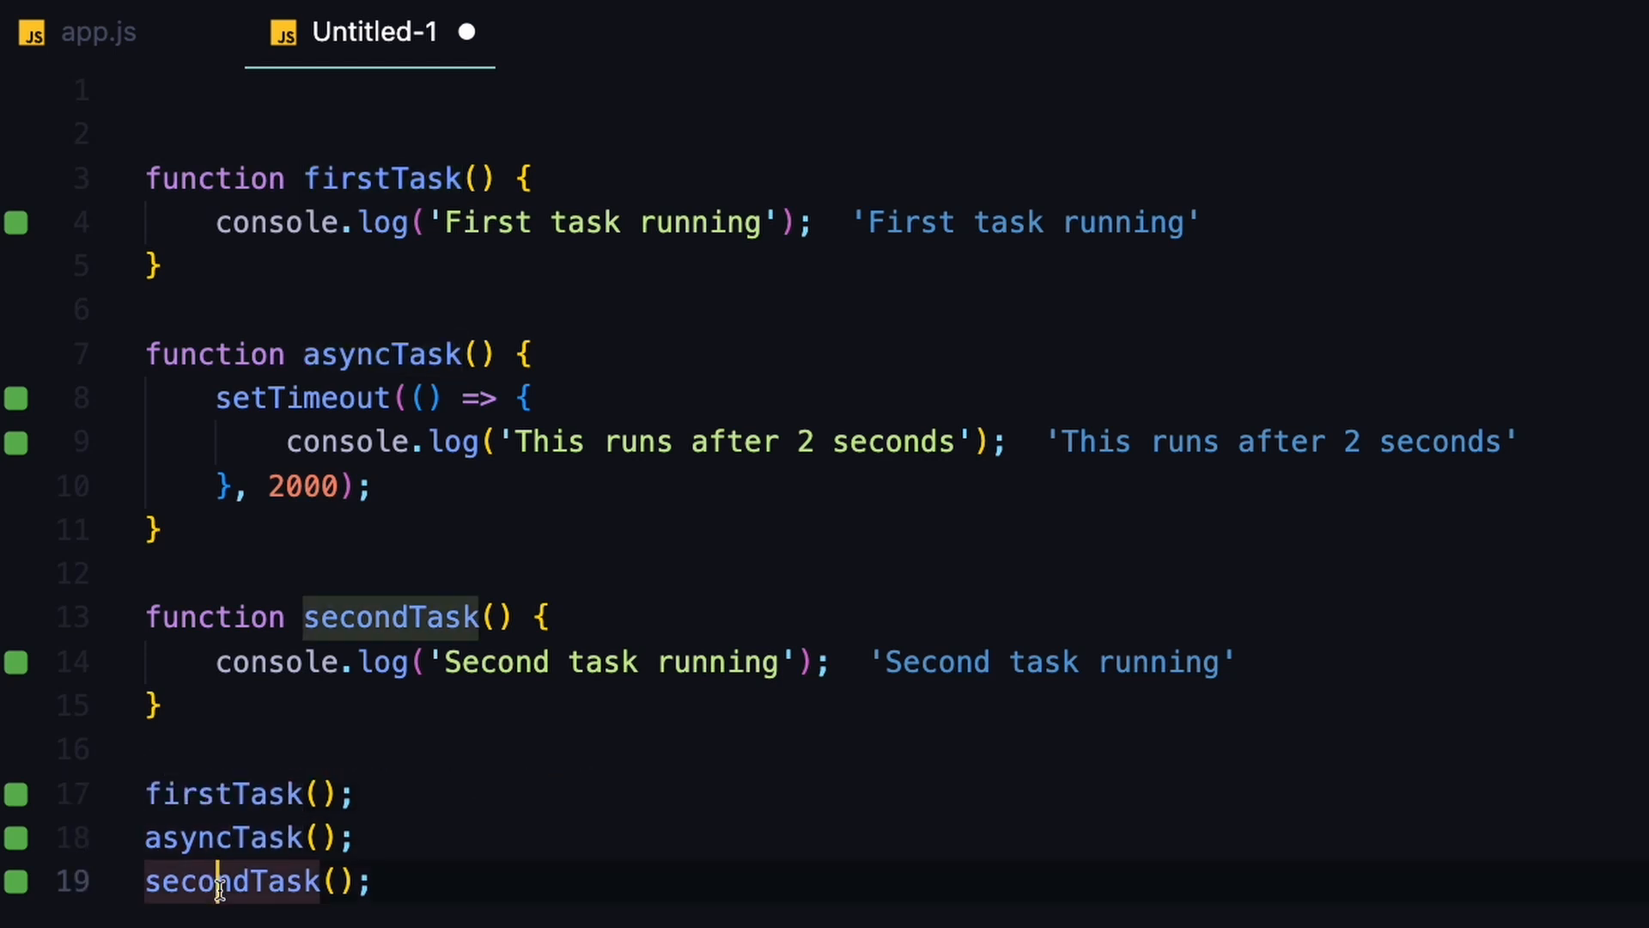
{"action": "left_click_drag", "start_coordinate": [148, 794], "coordinate": [371, 882]}
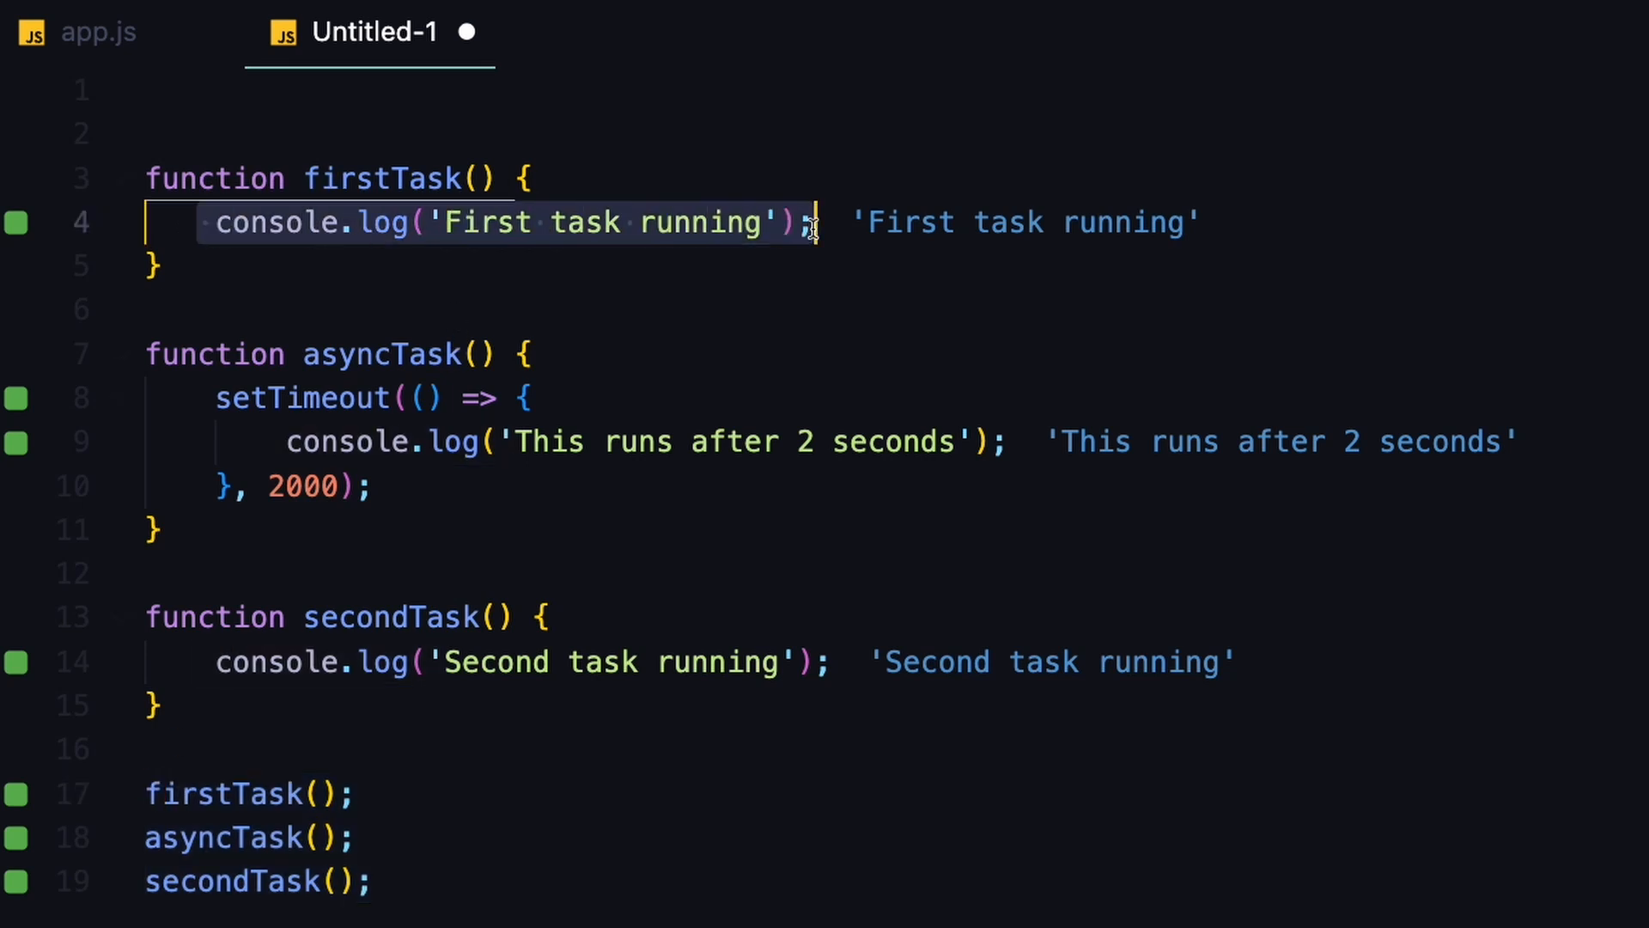
{"action": "left_click", "coordinate": [715, 442]}
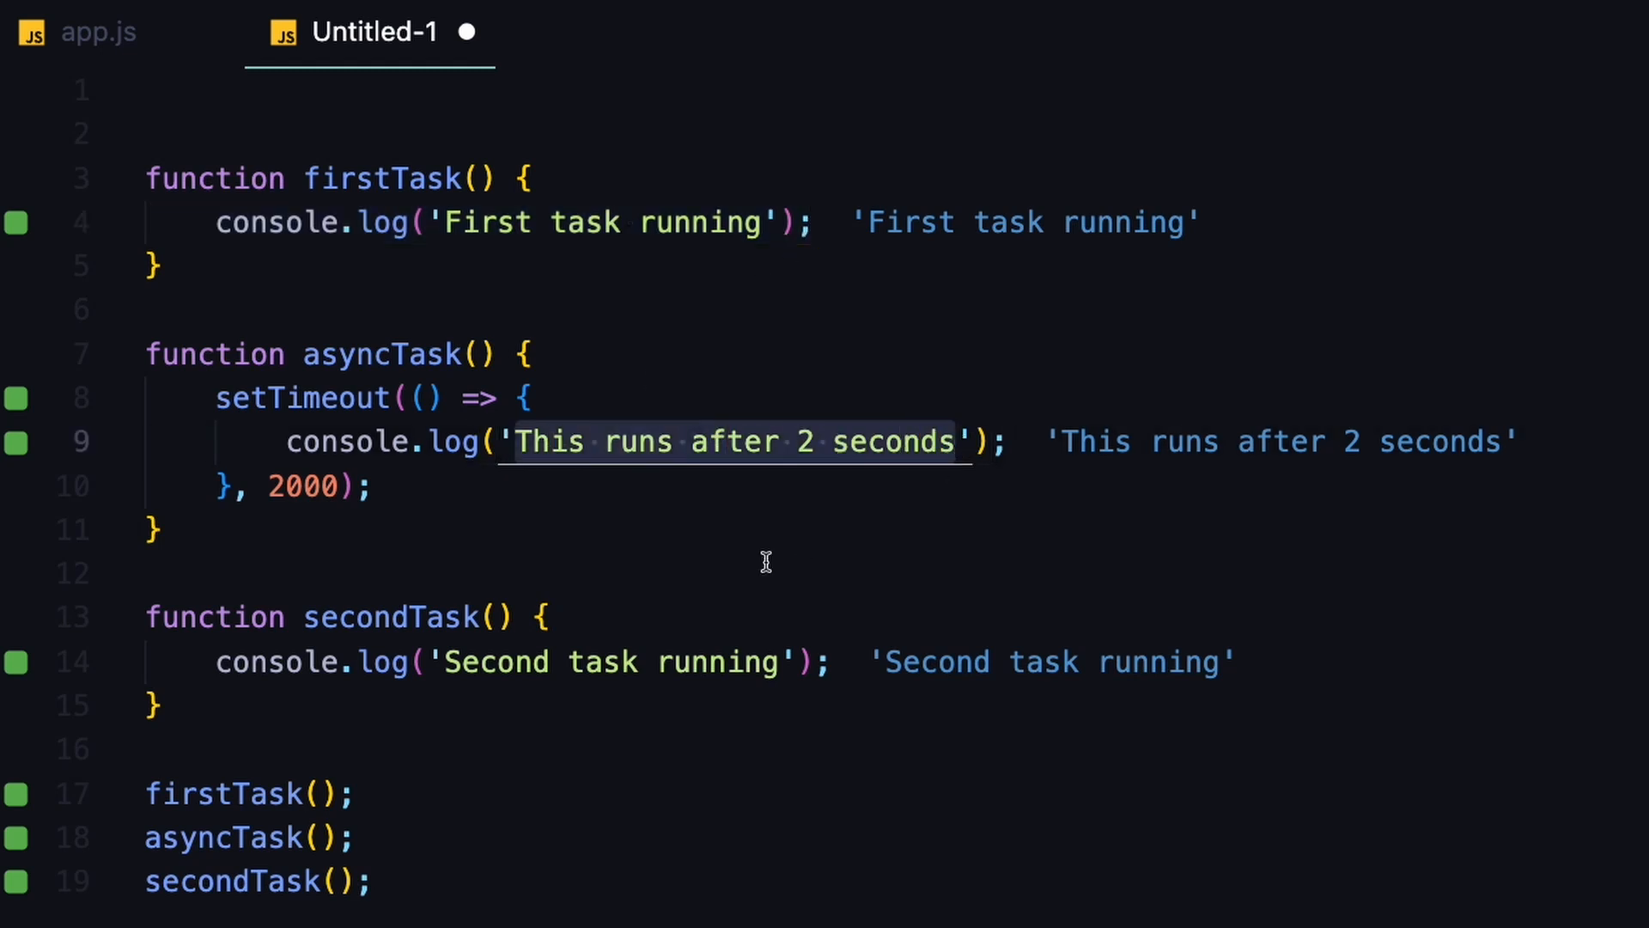
{"action": "double_click", "coordinate": [609, 661]}
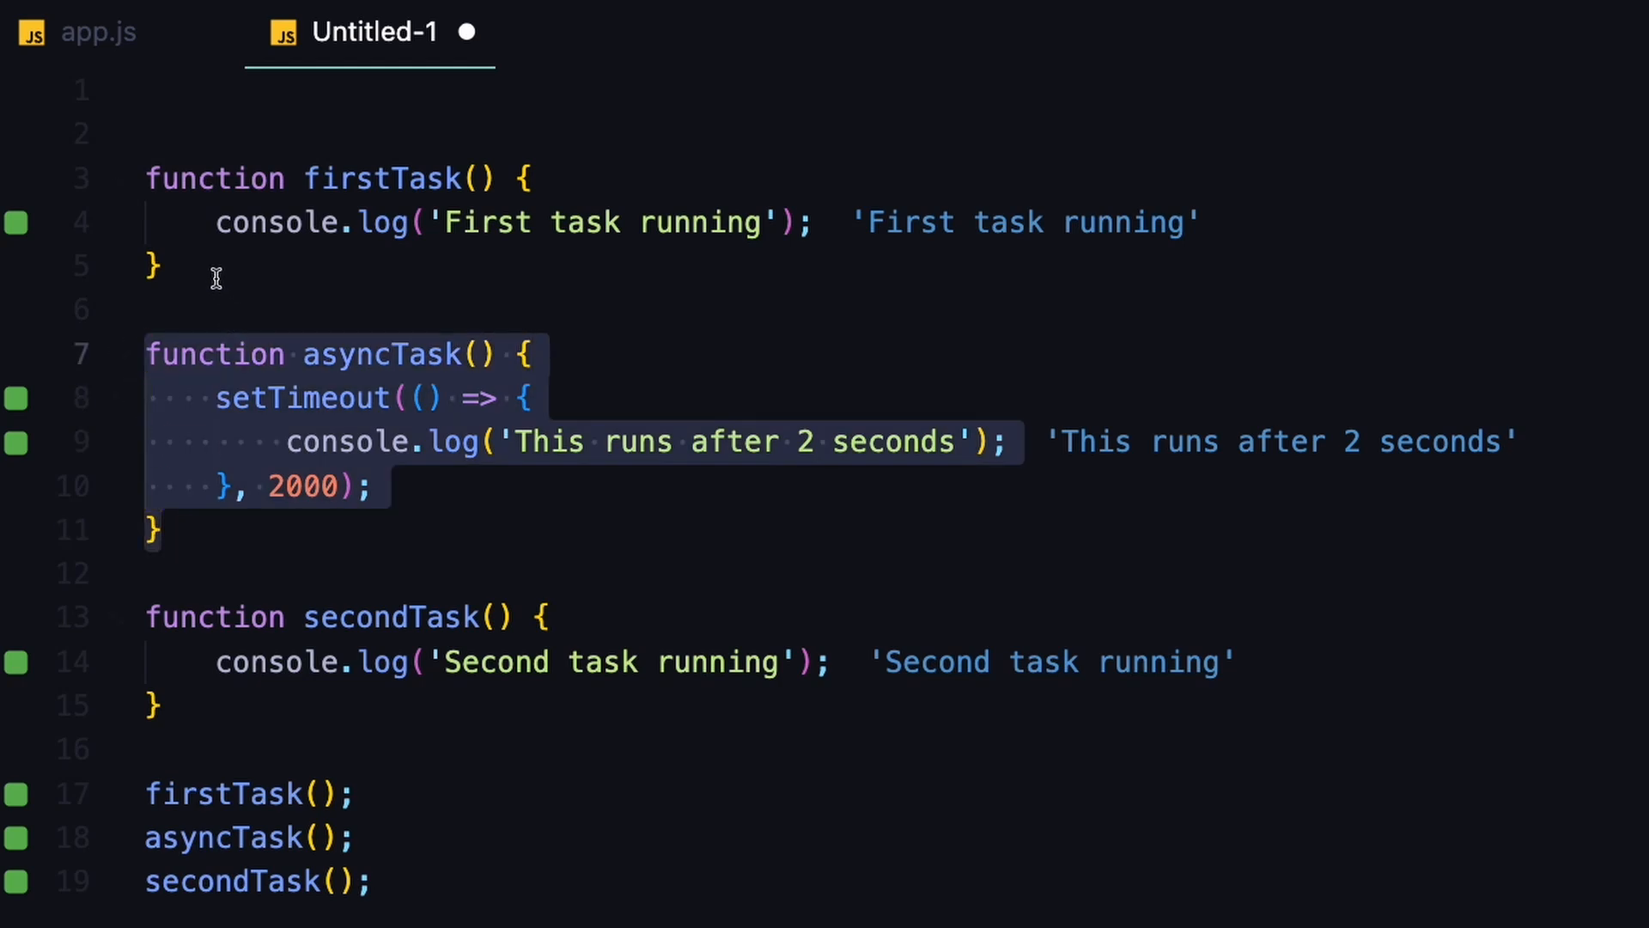
Change the asyncTask setTimeout delay from 2000 to 0 and check the Quokka output
{"action": "left_click", "coordinate": [148, 617]}
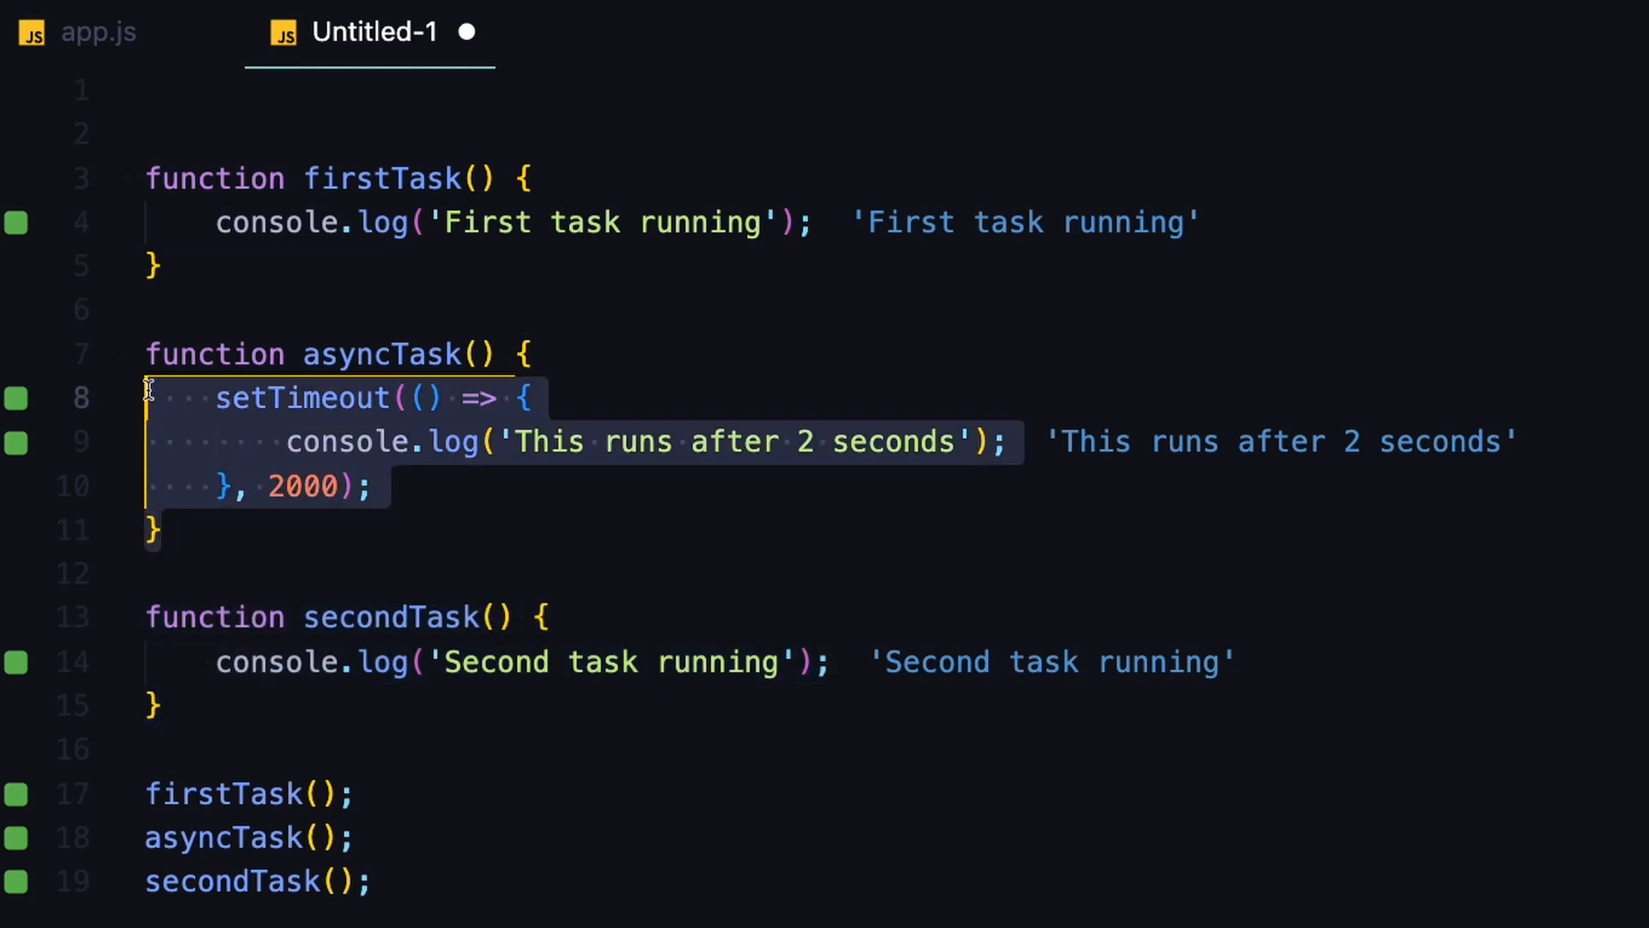
{"action": "left_click", "coordinate": [150, 354]}
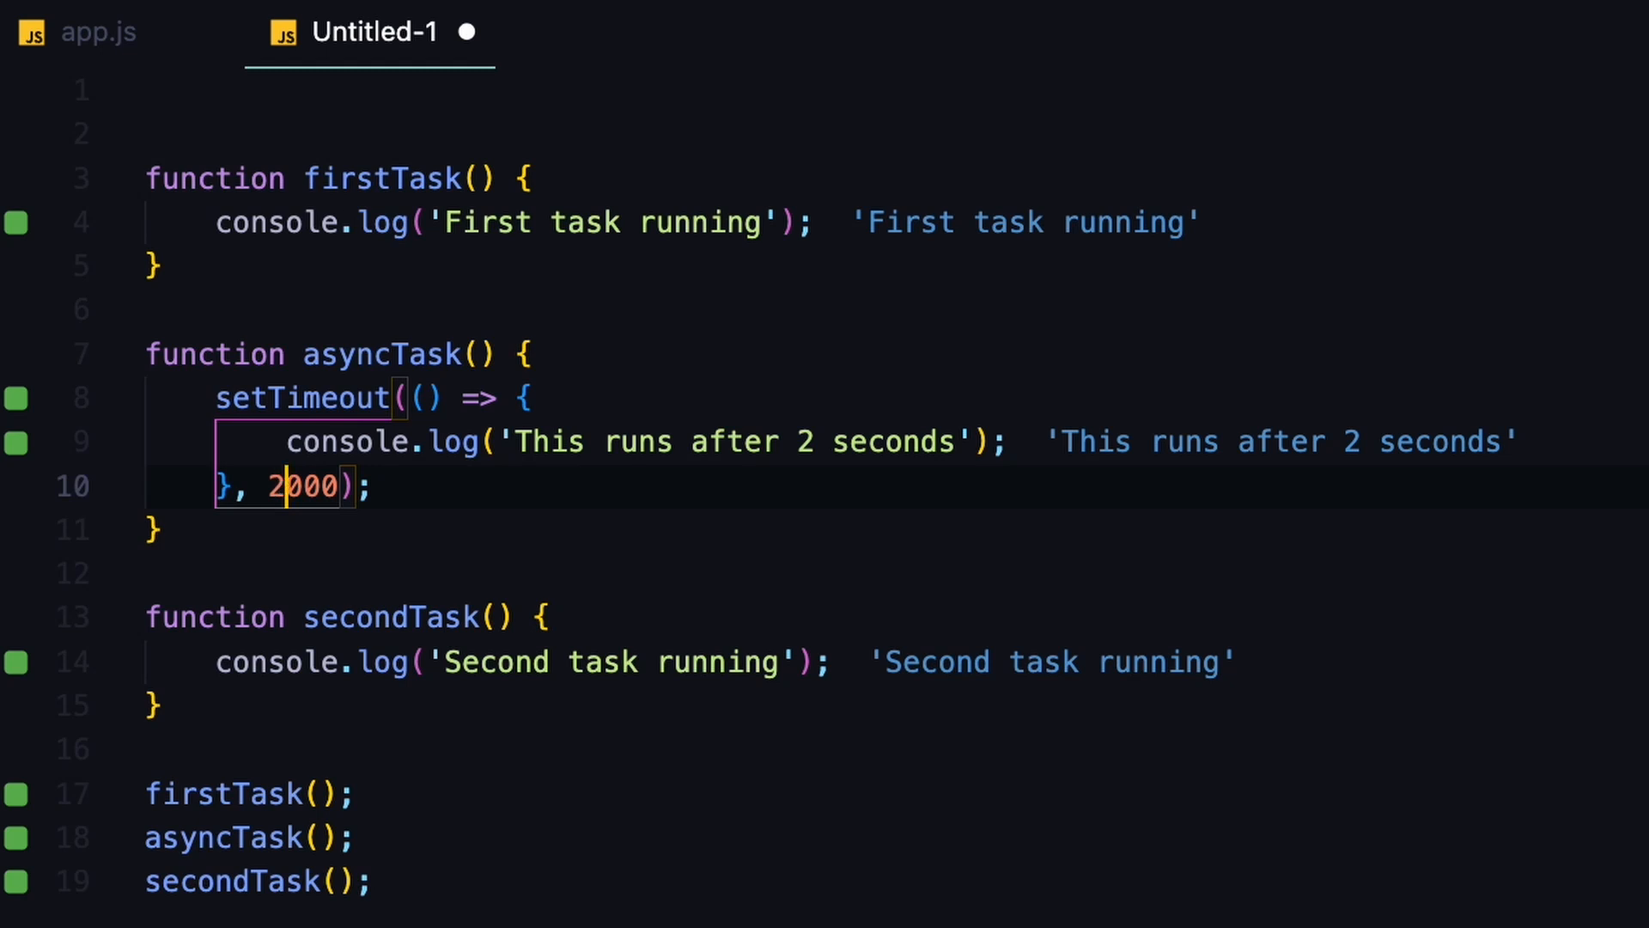
{"action": "type", "text": "00"}
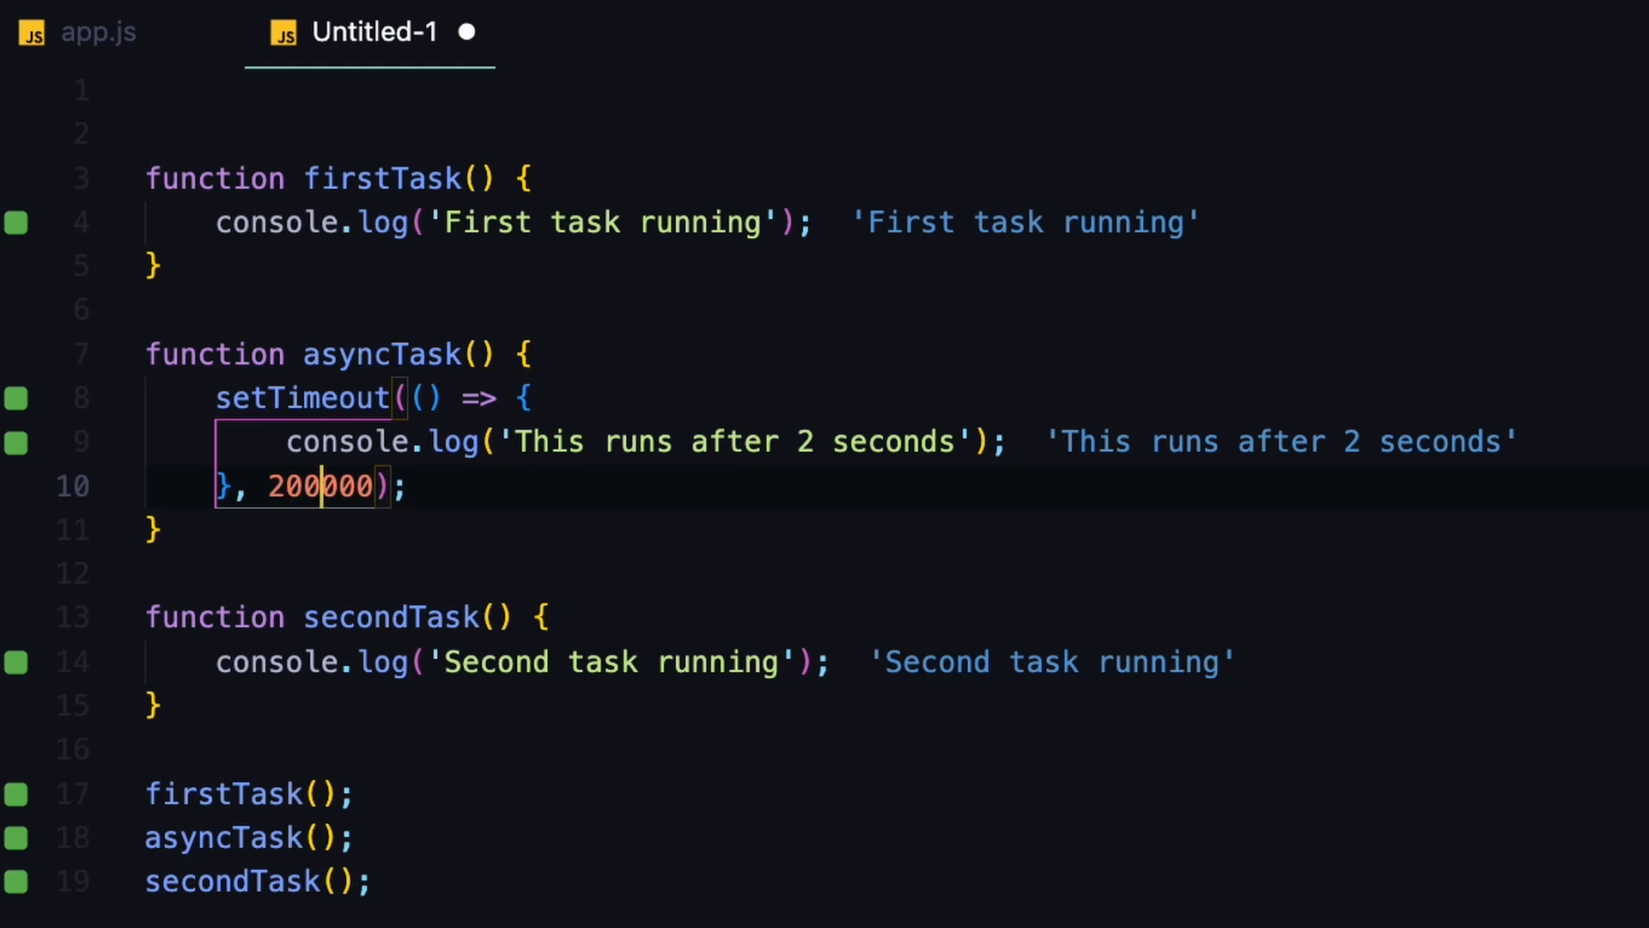
{"action": "type", "text": "0"}
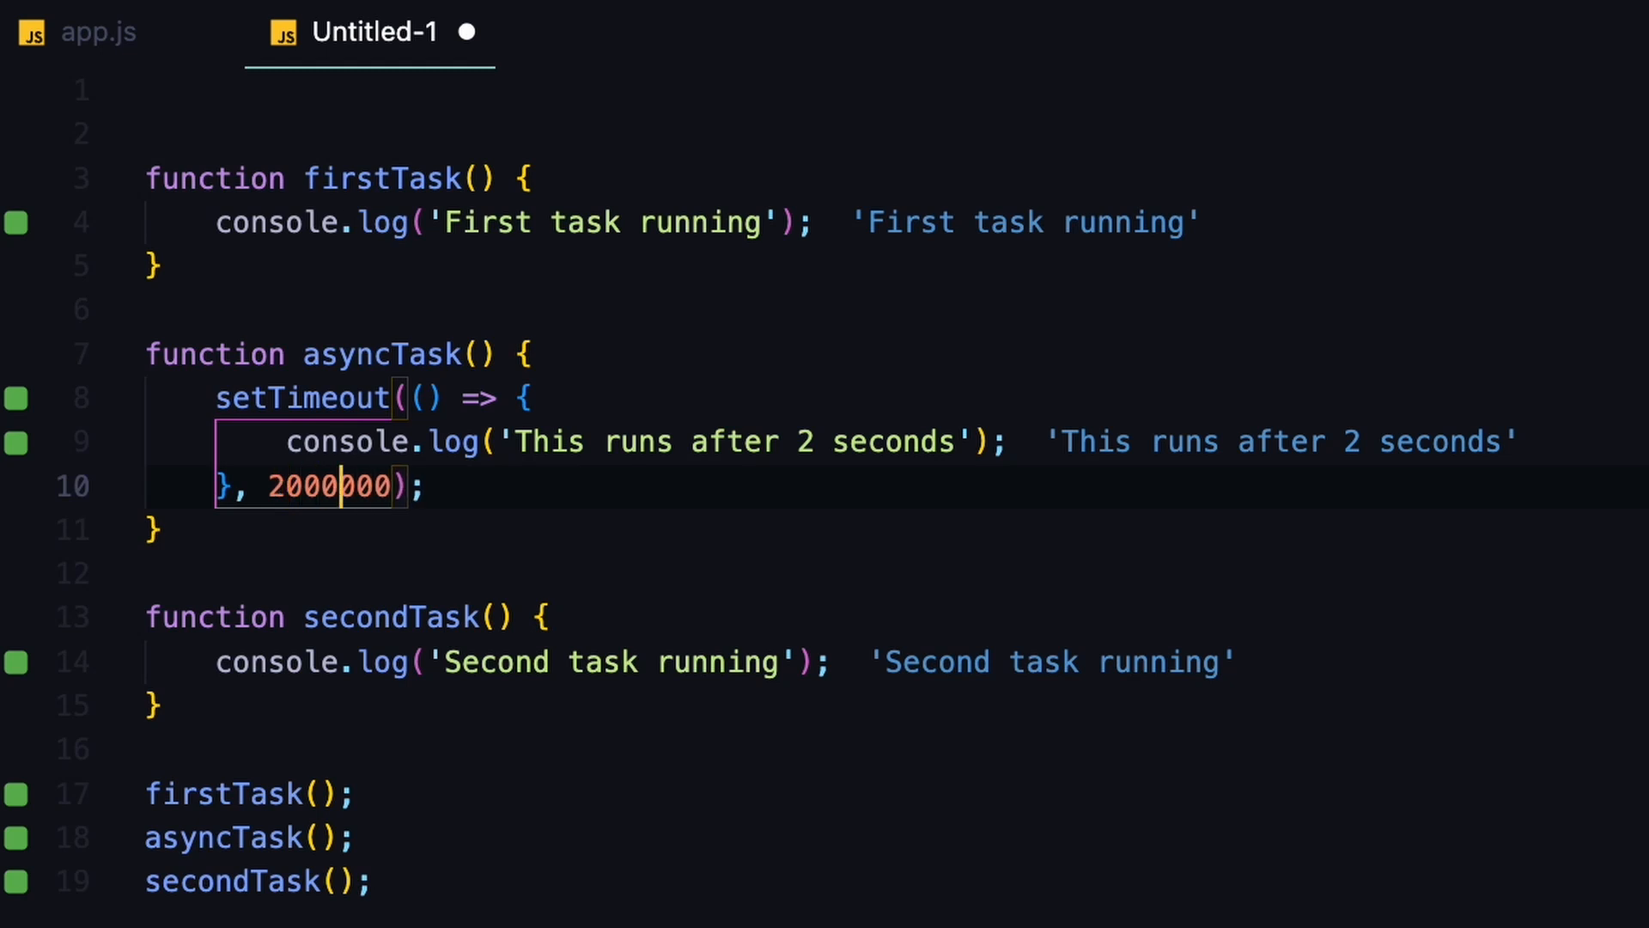
{"action": "key", "text": "Backspace"}
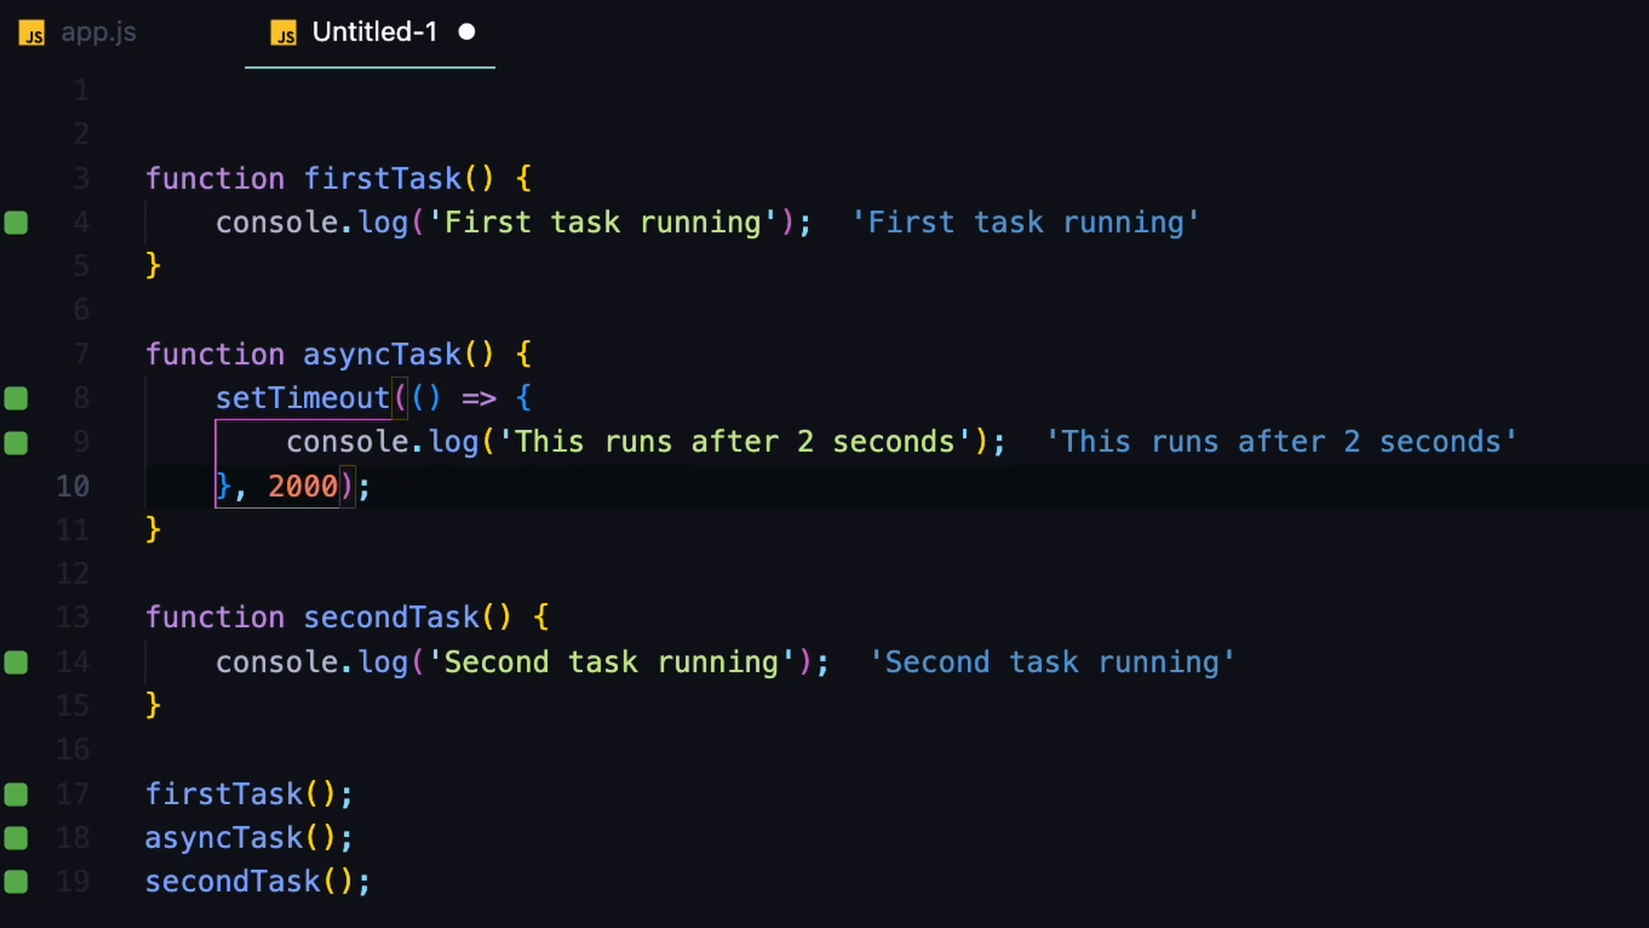
{"action": "left_click_drag", "start_coordinate": [145, 308], "coordinate": [164, 531]}
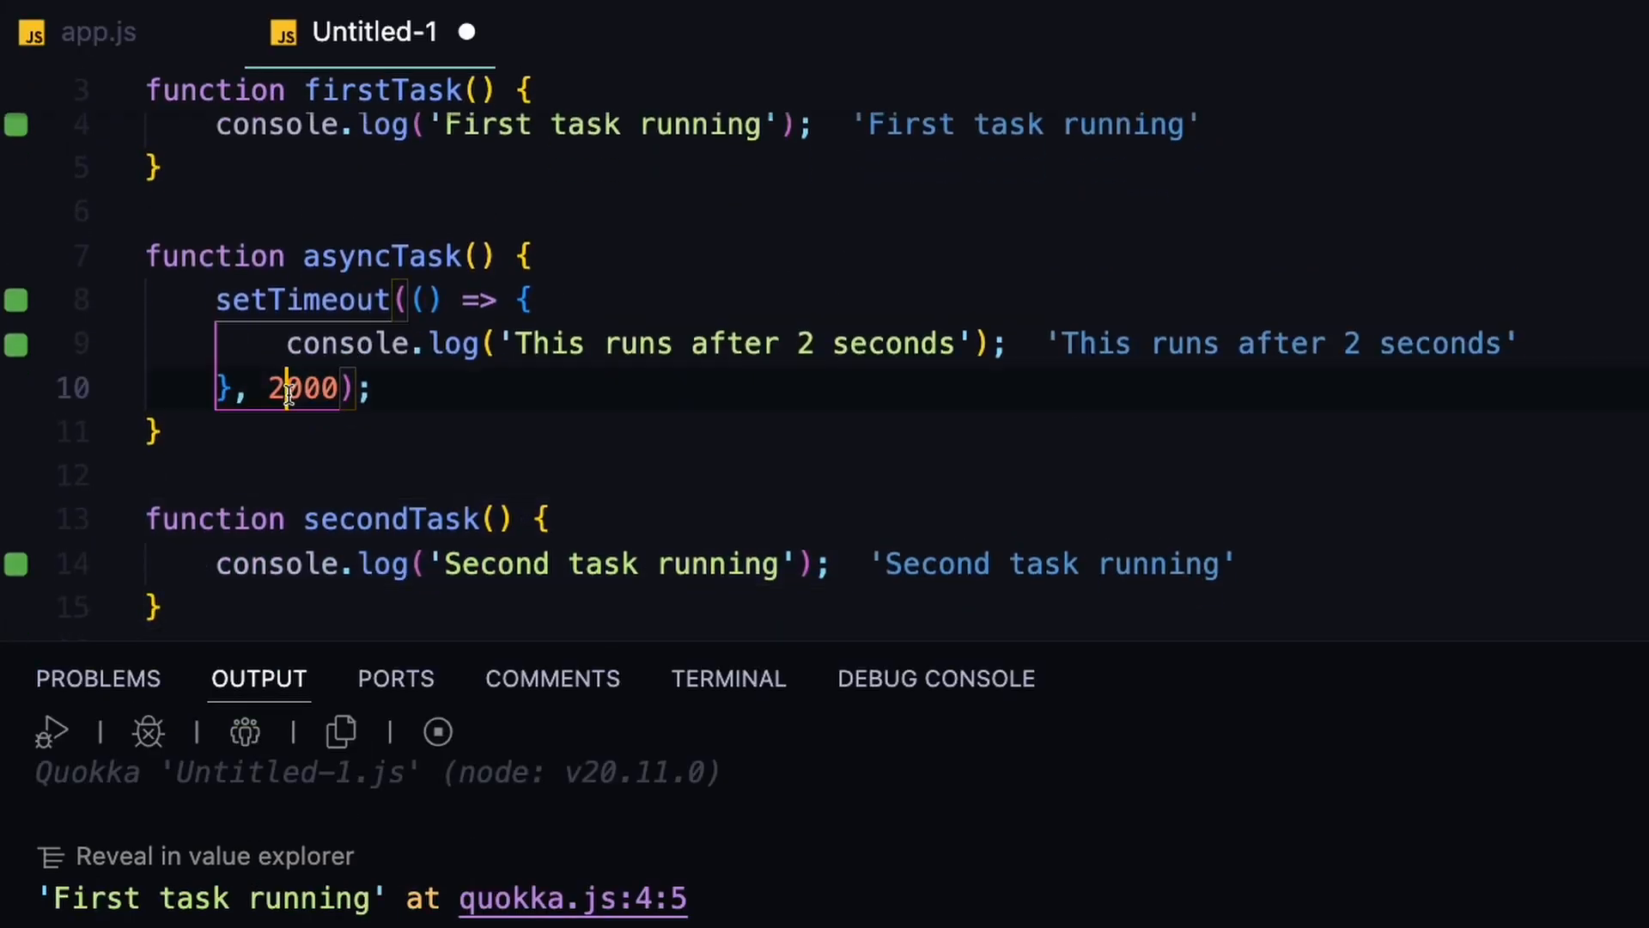
{"action": "double_click", "coordinate": [306, 389]}
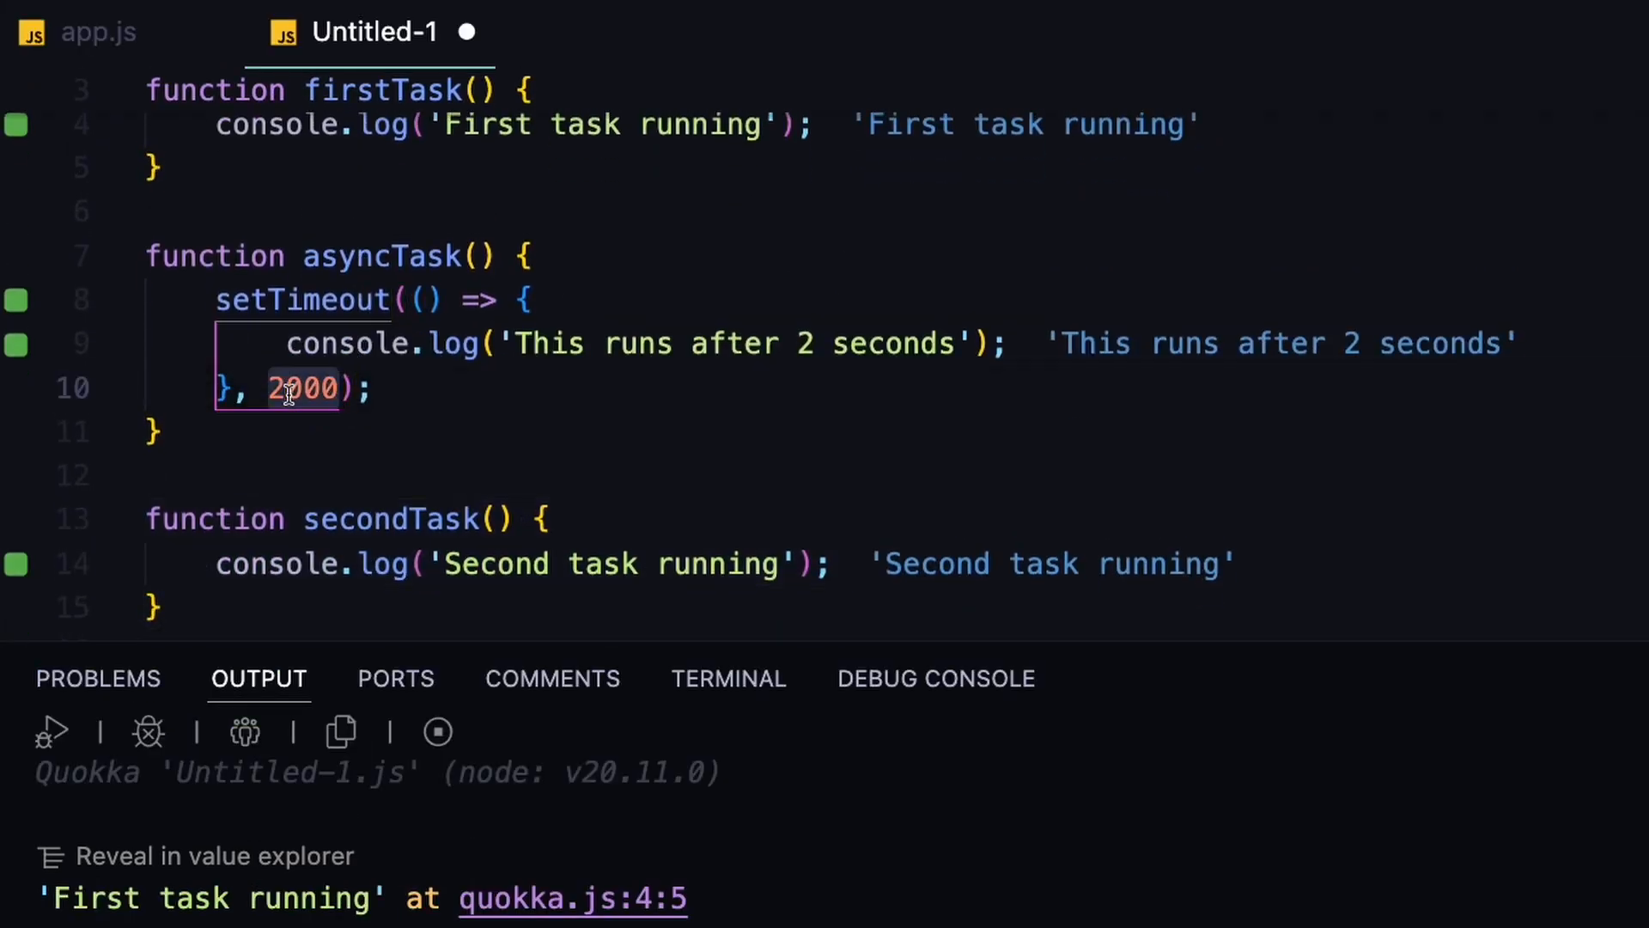
{"action": "type", "text": "0"}
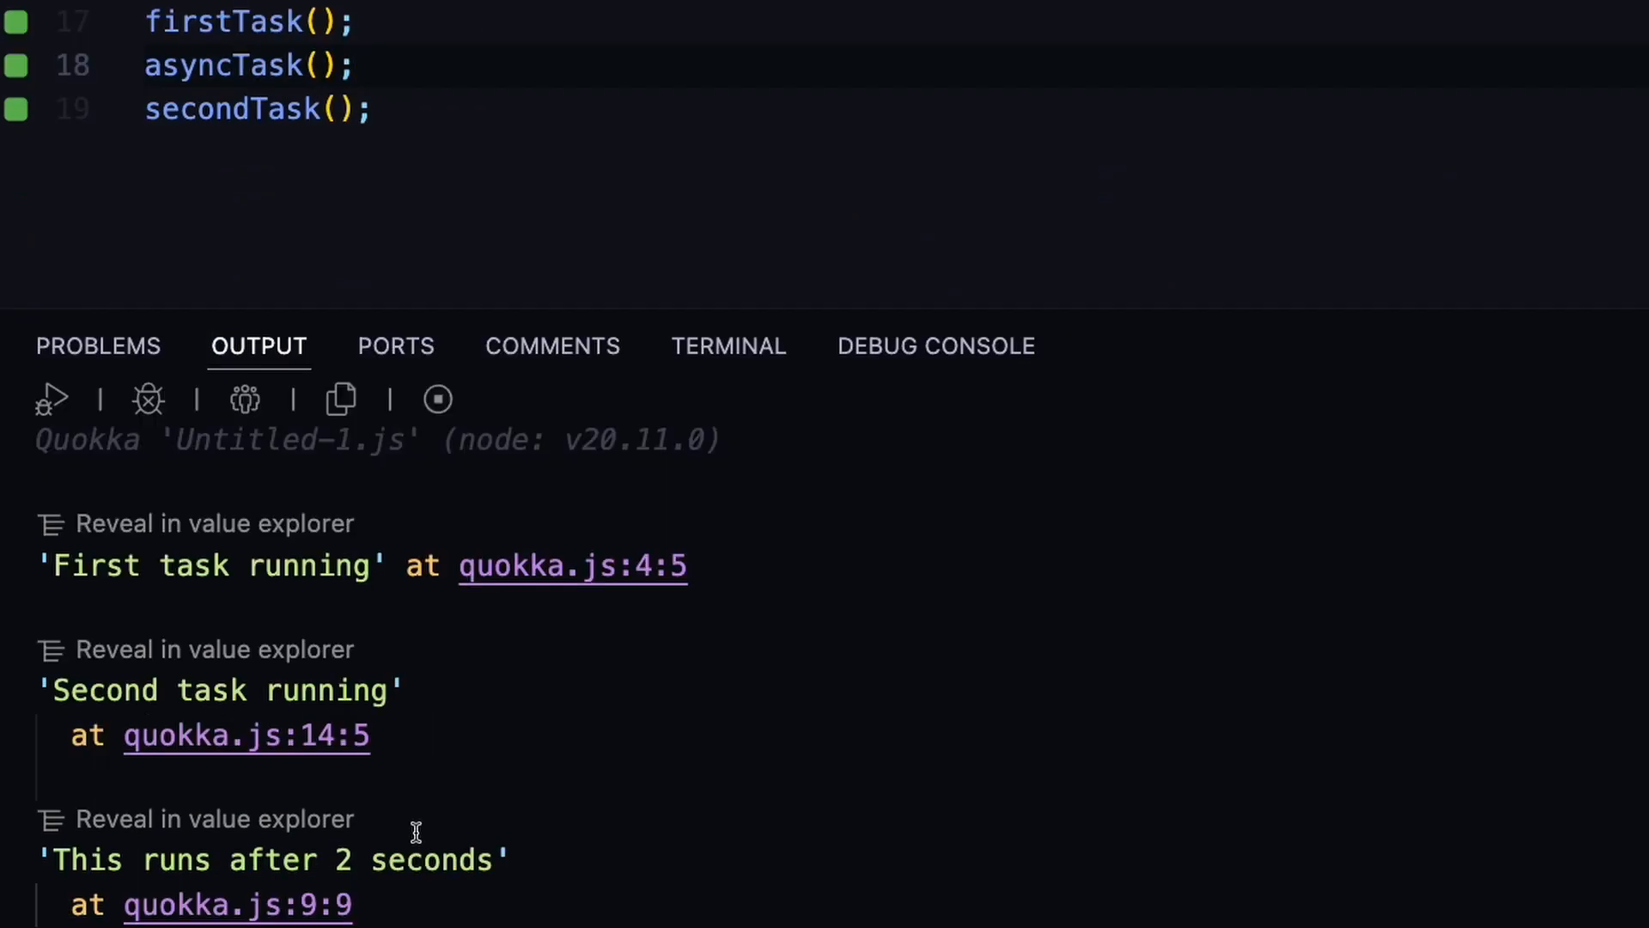
{"action": "double_click", "coordinate": [372, 860]}
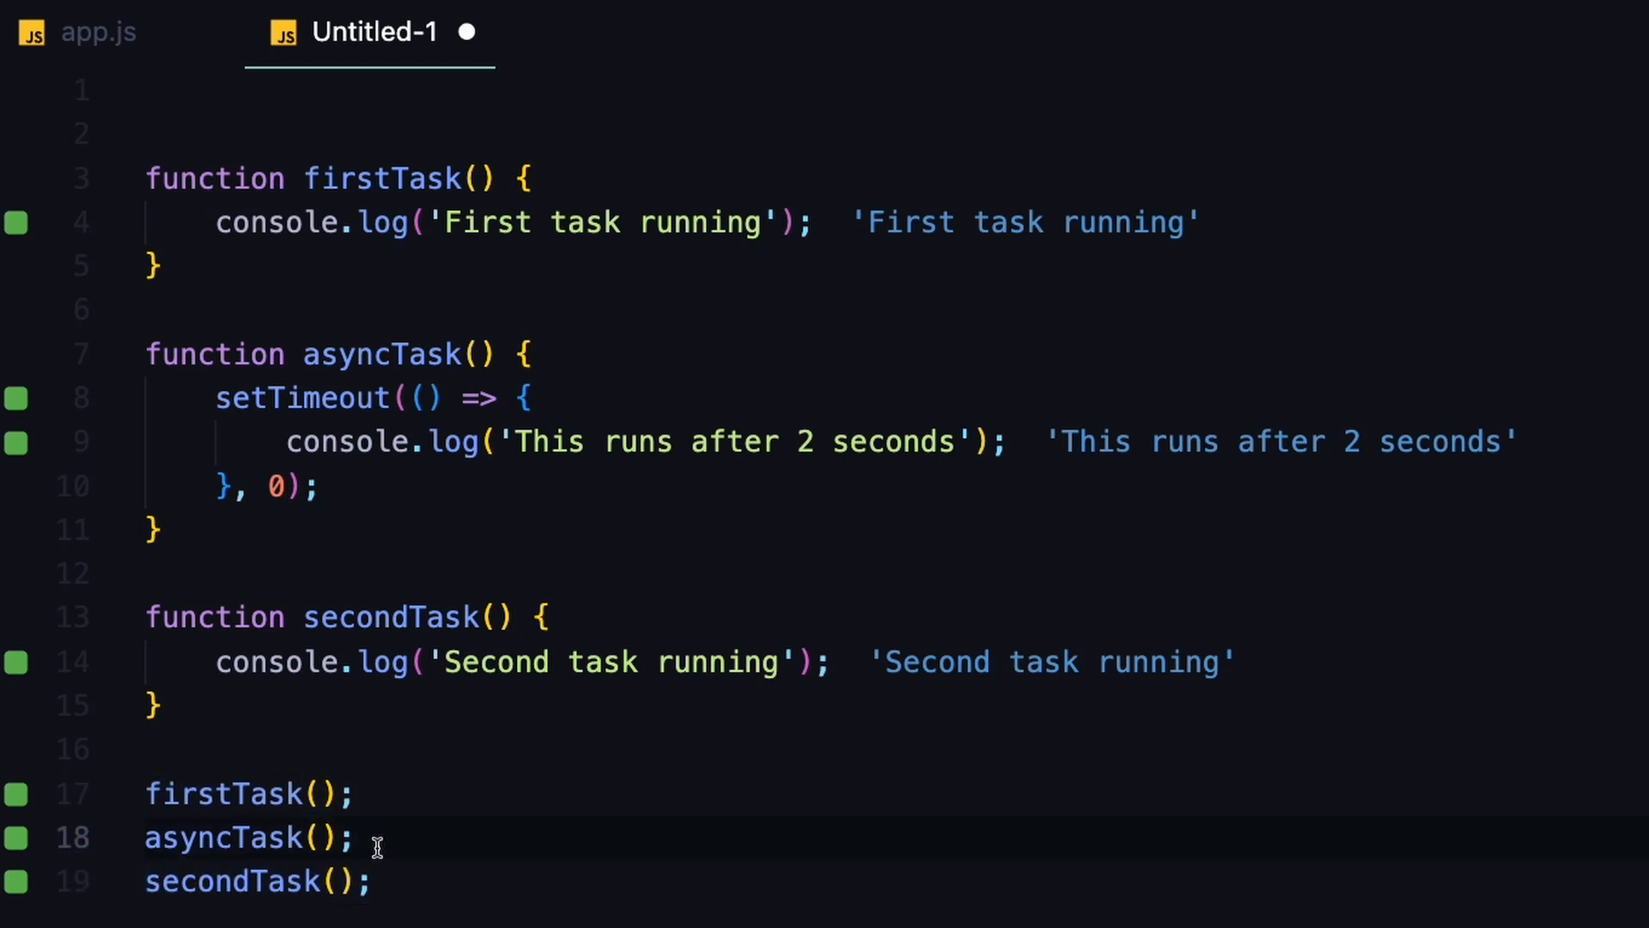
{"action": "double_click", "coordinate": [248, 837]}
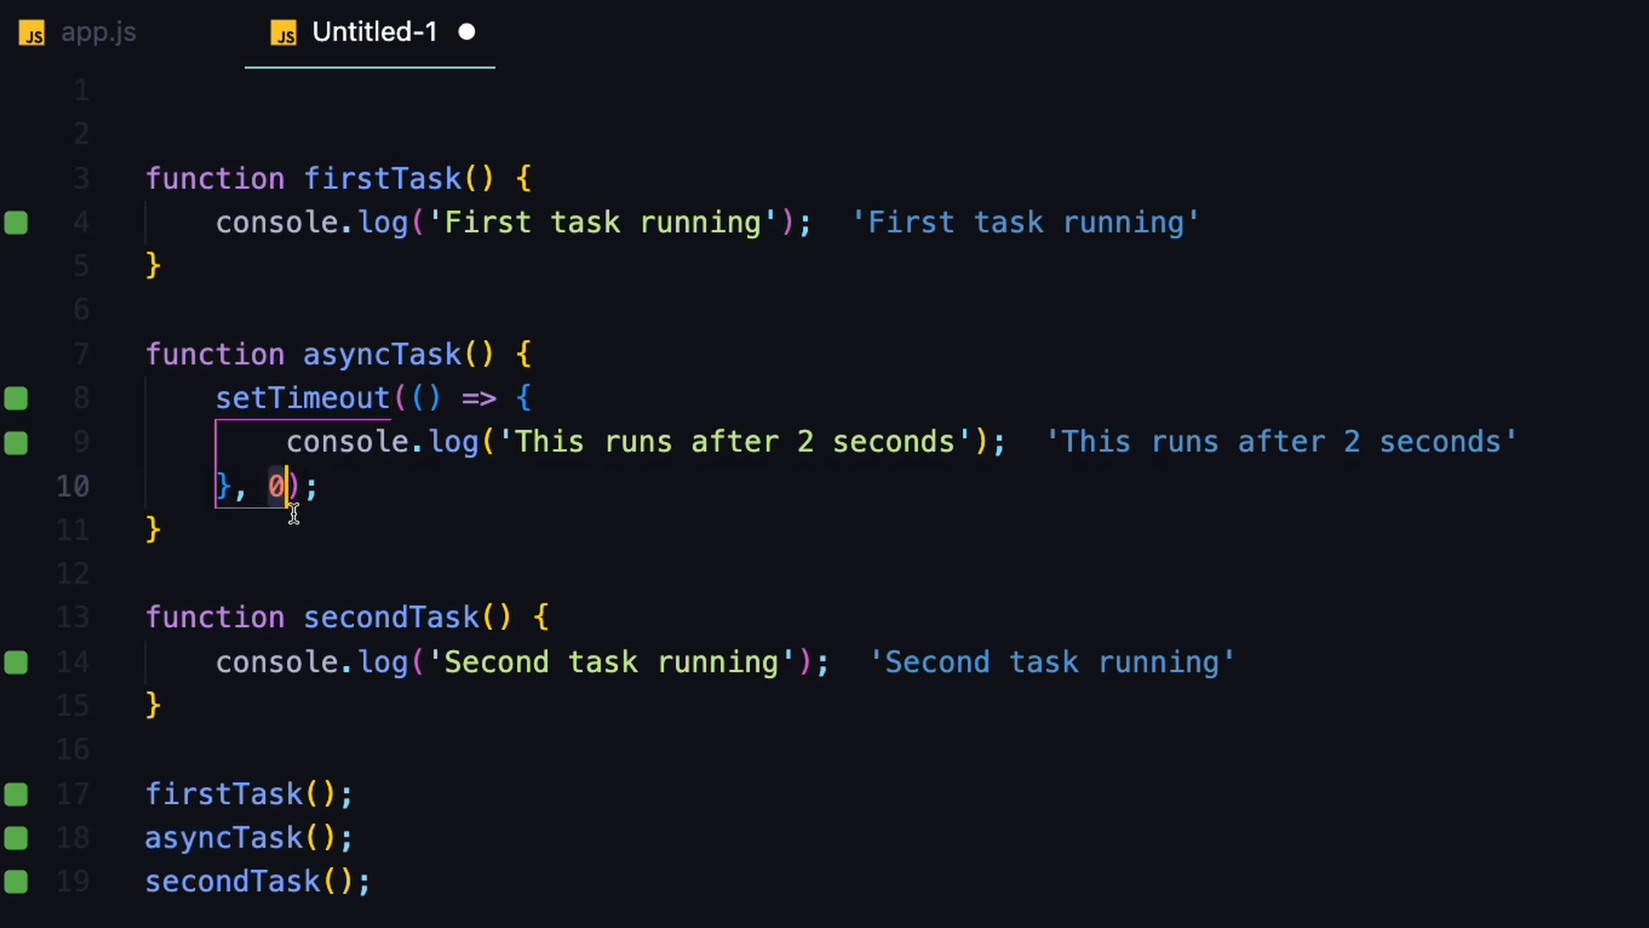
{"action": "left_click_drag", "start_coordinate": [278, 484], "coordinate": [216, 397]}
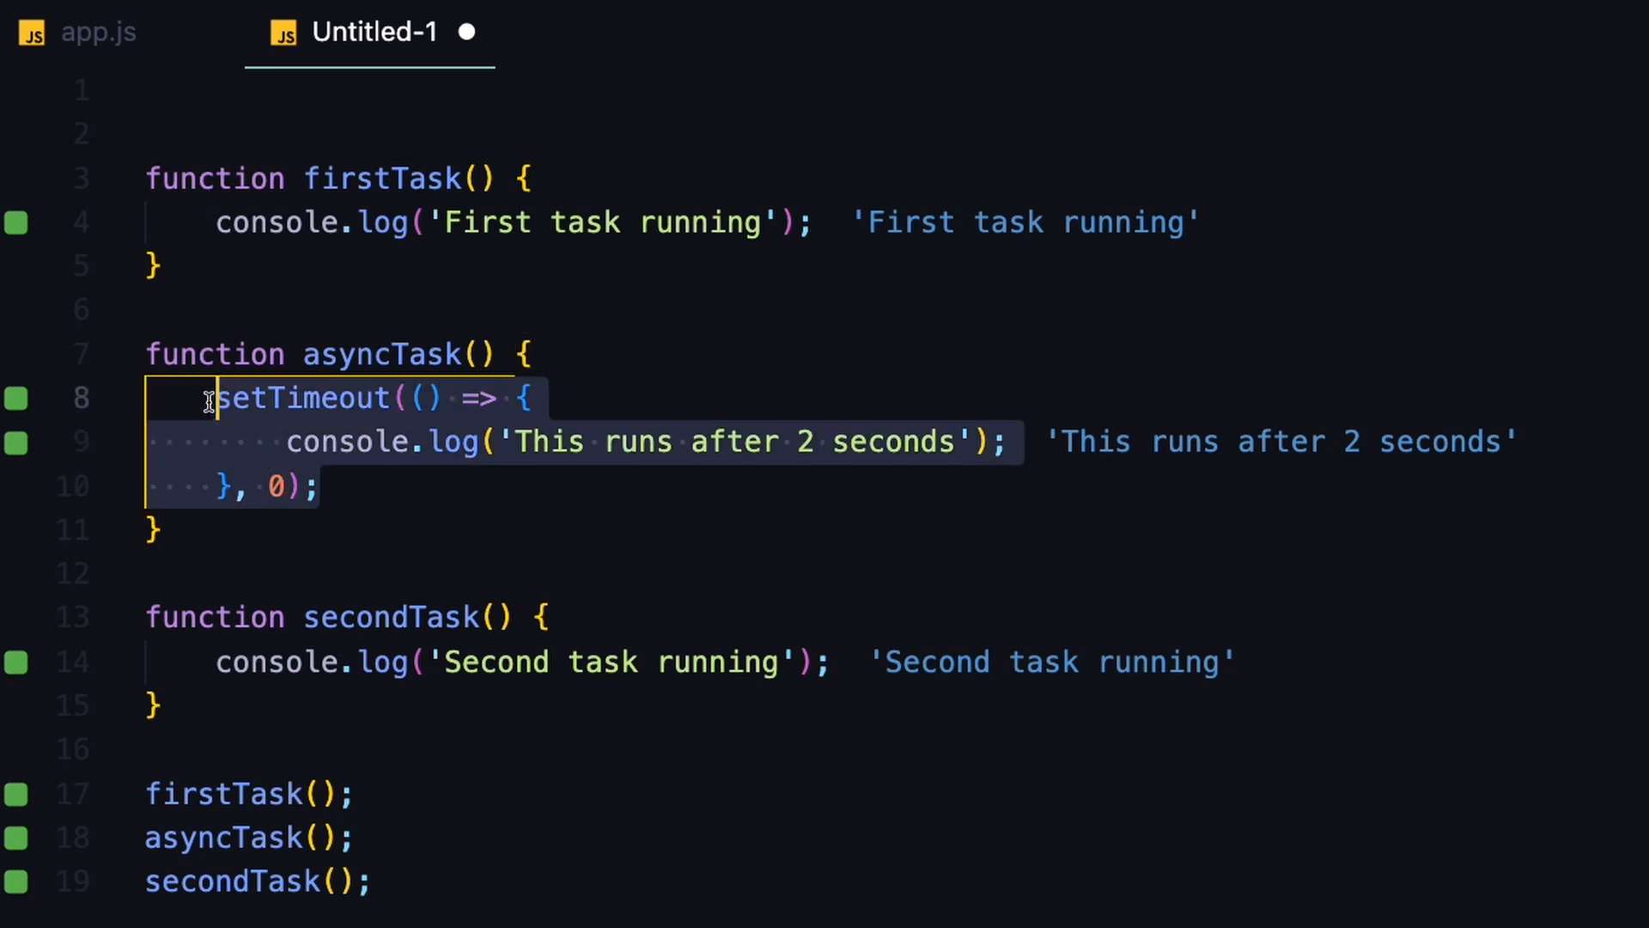